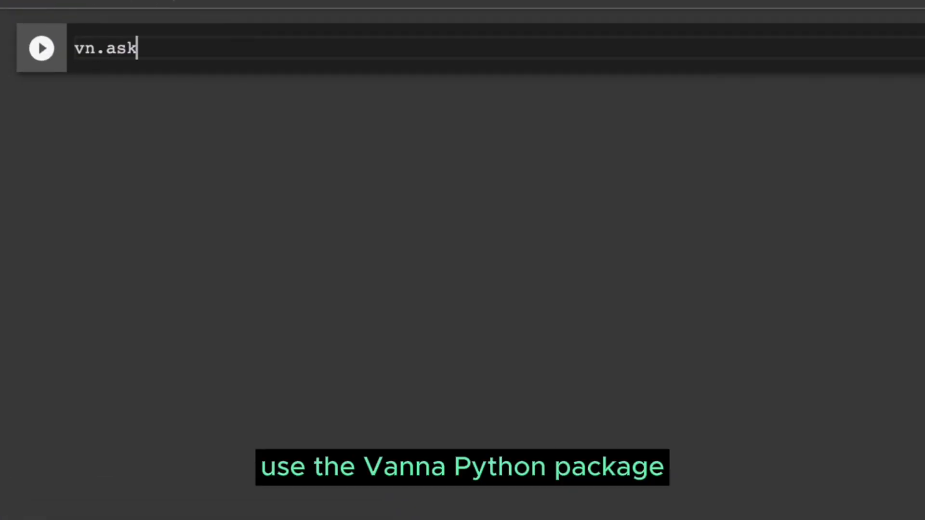
Step: Run a vn.ask() cell asking 'What are the top 10 artists by sale' and get SQL plus a ranked table
{"action": "type", "text": "(\"What are the top 10 artists by sale\")"}
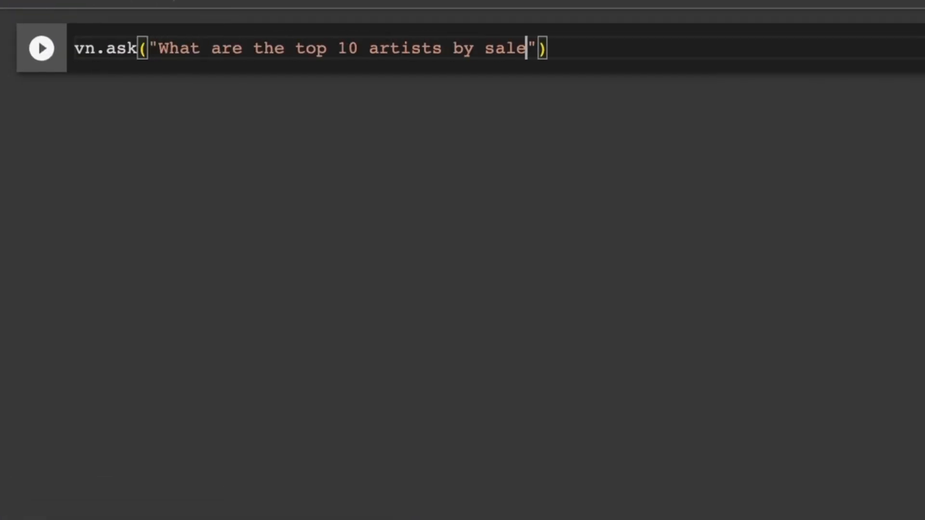
{"action": "left_click", "coordinate": [41, 48]}
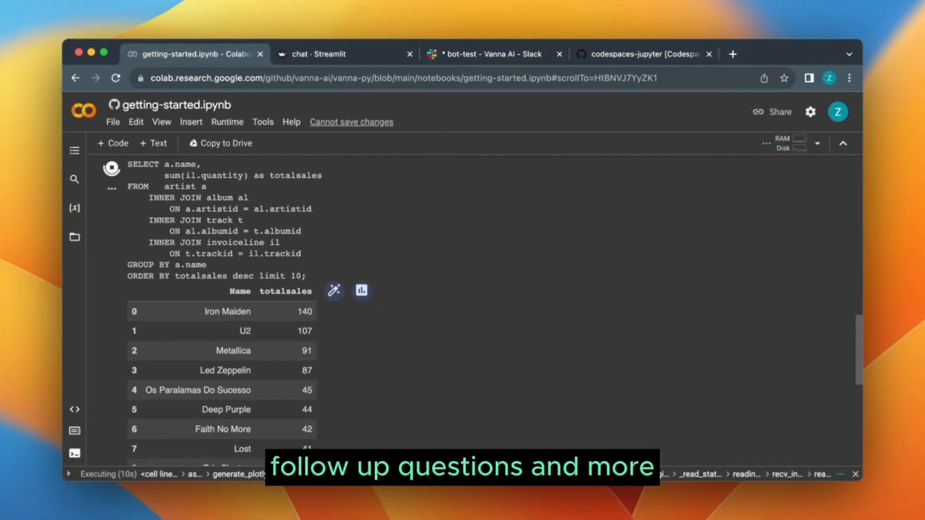
{"action": "left_click", "coordinate": [361, 291]}
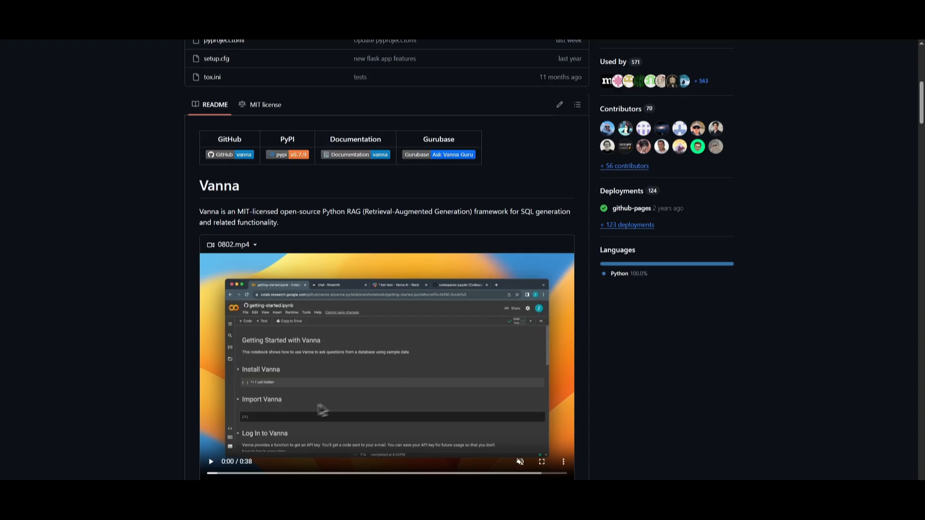
Step: Scroll the Vanna README past supported LLMs, vector stores and databases to Getting started
{"action": "scroll", "scroll_direction": "down", "scroll_amount": 3}
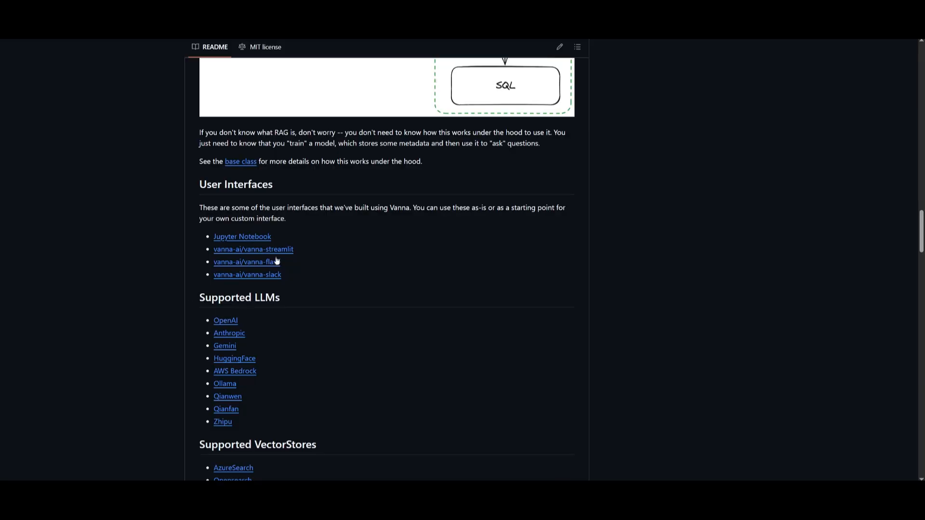
{"action": "mouse_move", "coordinate": [262, 251]}
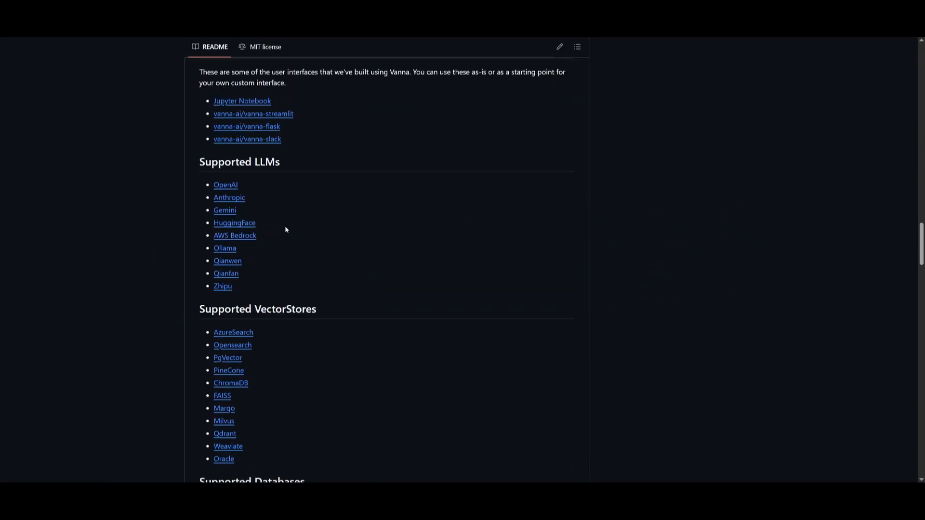
{"action": "scroll", "scroll_direction": "down", "scroll_amount": 3}
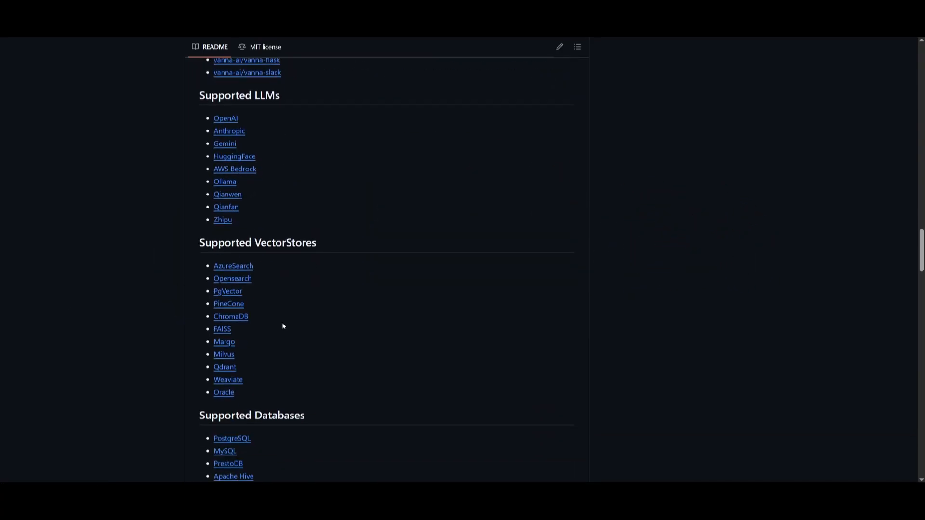
{"action": "scroll", "scroll_direction": "down", "scroll_amount": 3}
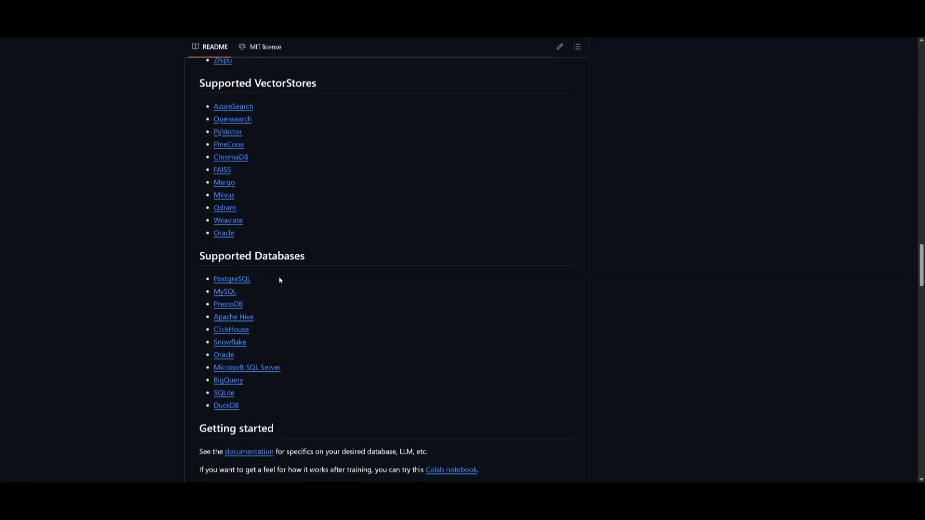
{"action": "scroll", "scroll_direction": "down", "scroll_amount": 3}
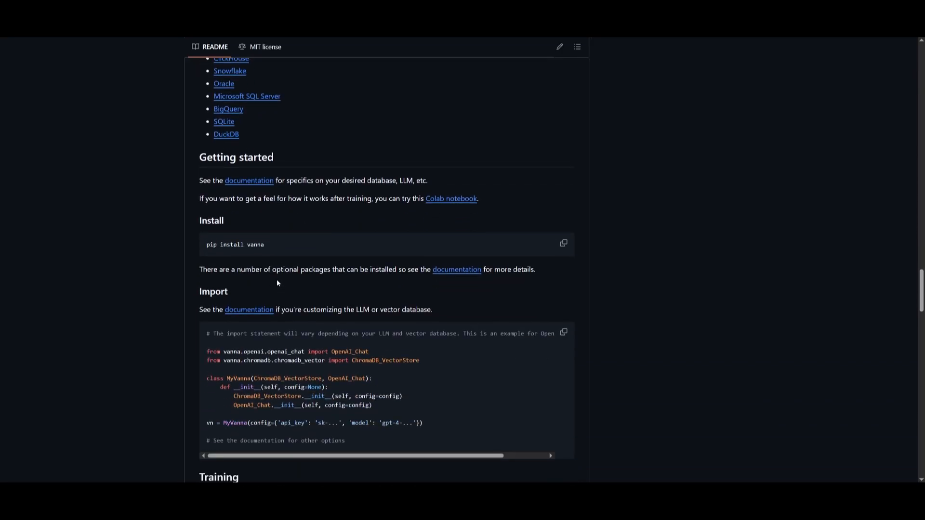
{"action": "mouse_move", "coordinate": [287, 246]}
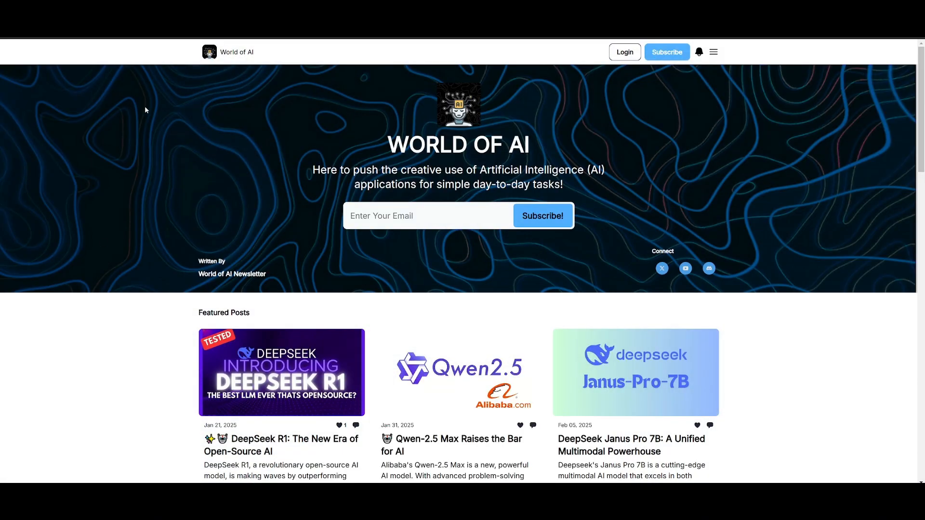
Step: Scroll the World of AI homepage through Featured Posts, Latest Posts and the Archive grid
{"action": "scroll", "scroll_direction": "down", "scroll_amount": 3}
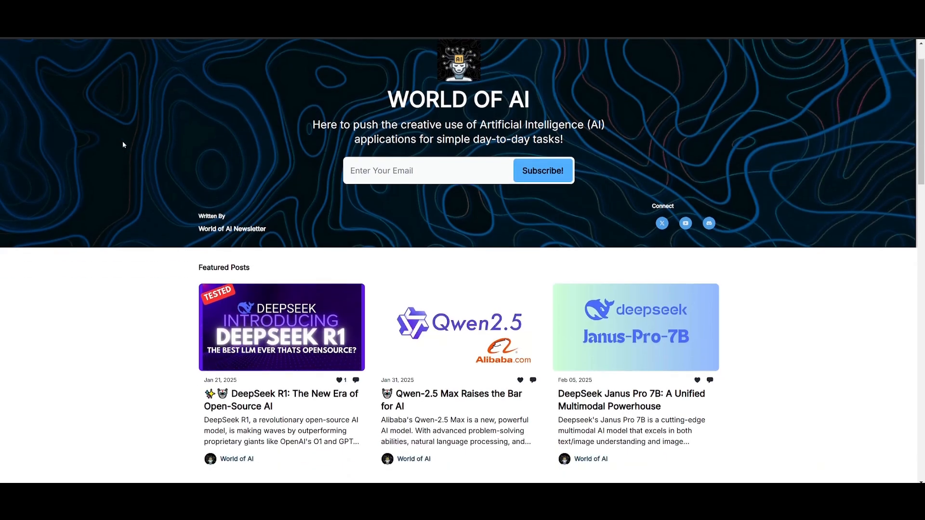
{"action": "scroll", "scroll_direction": "down", "scroll_amount": 3}
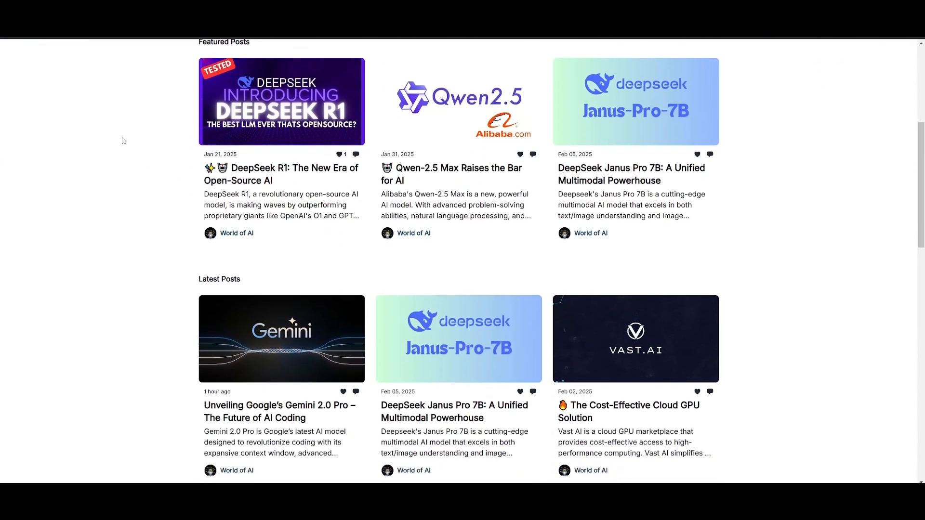
{"action": "scroll", "scroll_direction": "down", "scroll_amount": 3}
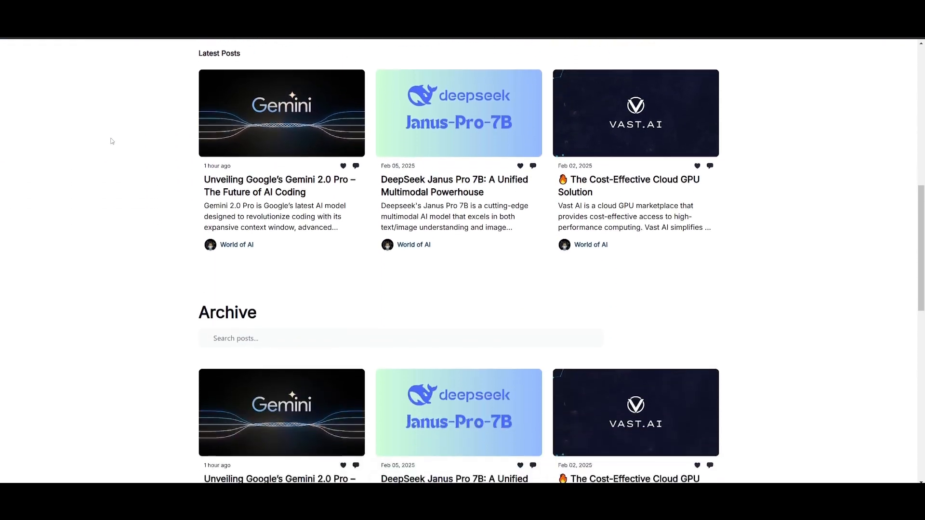
{"action": "scroll", "scroll_direction": "down", "scroll_amount": 3}
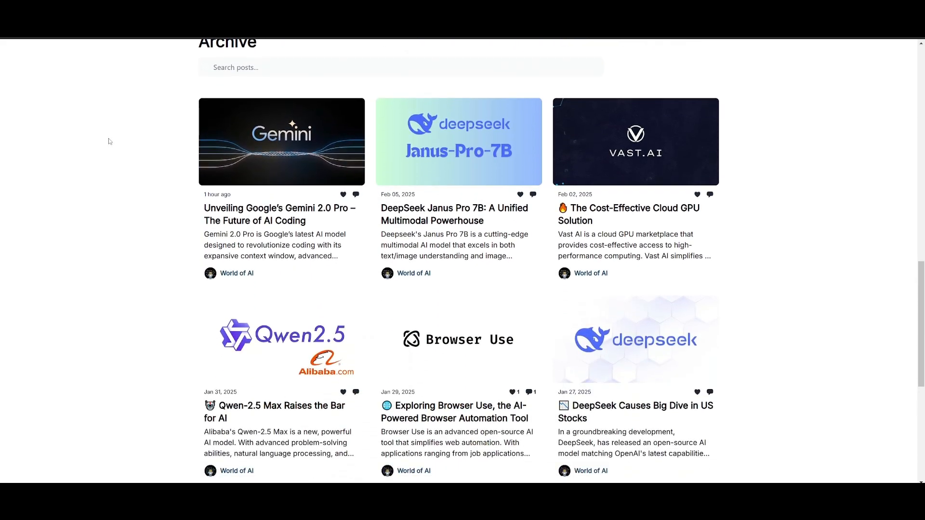
{"action": "scroll", "scroll_direction": "down", "scroll_amount": 3}
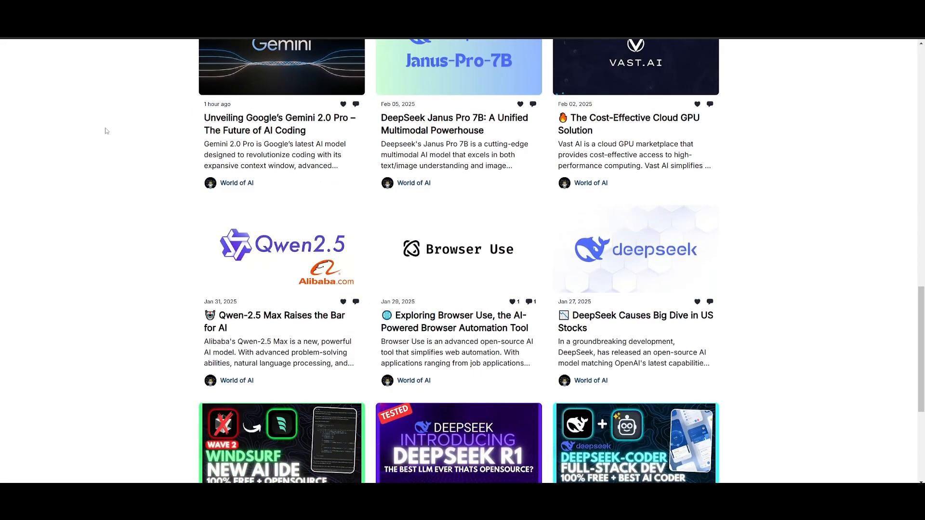
{"action": "scroll", "scroll_direction": "down", "scroll_amount": 3}
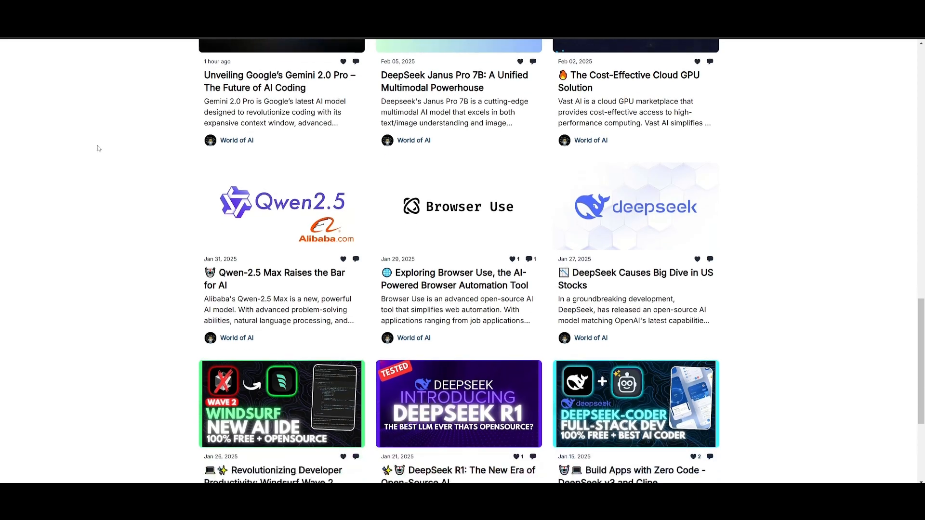
{"action": "scroll", "scroll_direction": "down", "scroll_amount": 3}
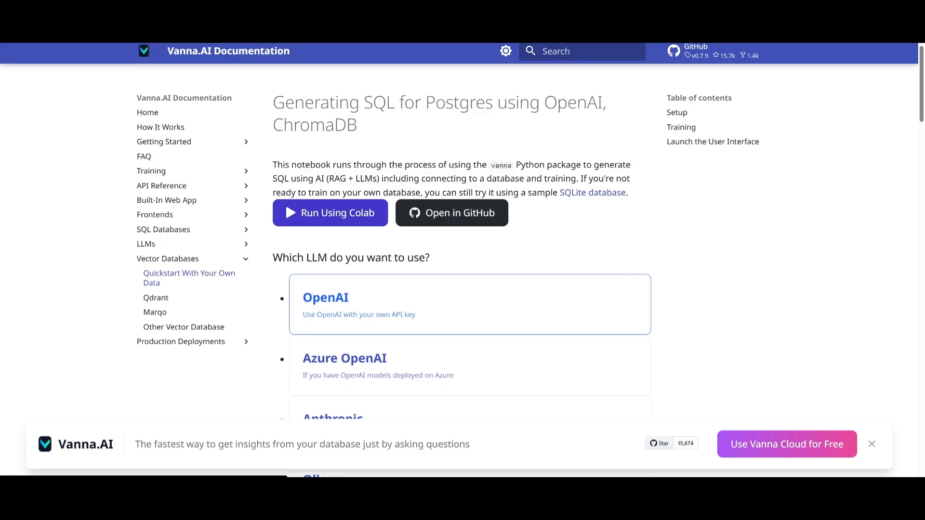
Step: Launch the Postgres guide via Run Using Colab and review the 'Which LLM do you want to use?' cards
{"action": "left_click", "coordinate": [330, 213]}
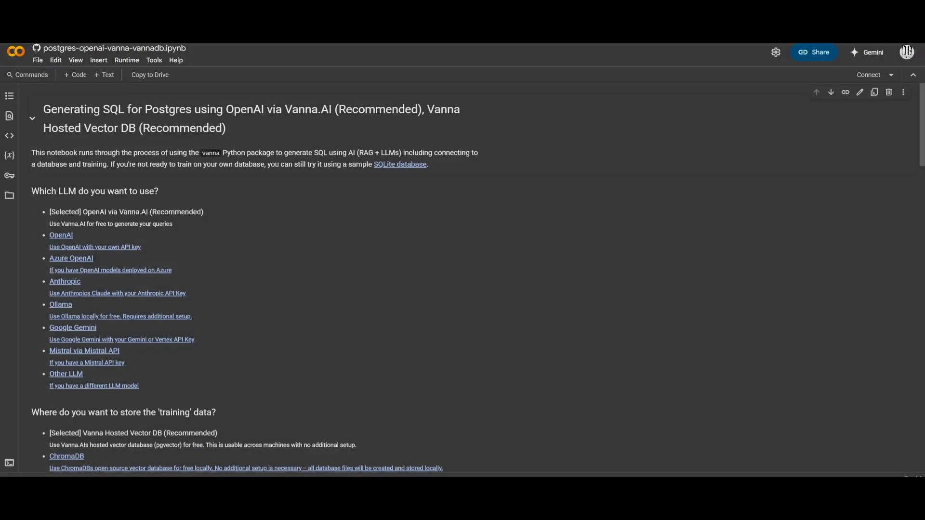
{"action": "mouse_move", "coordinate": [875, 50]}
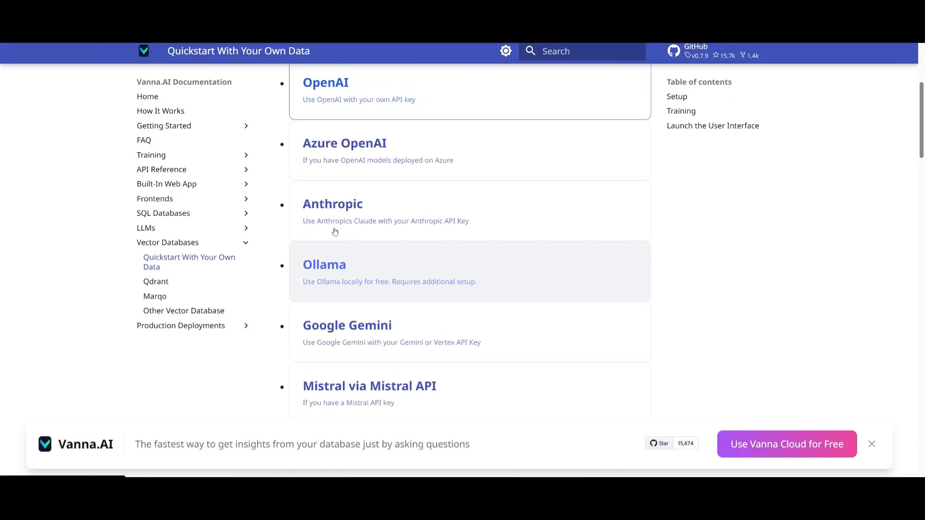
{"action": "scroll", "scroll_direction": "up", "scroll_amount": 3}
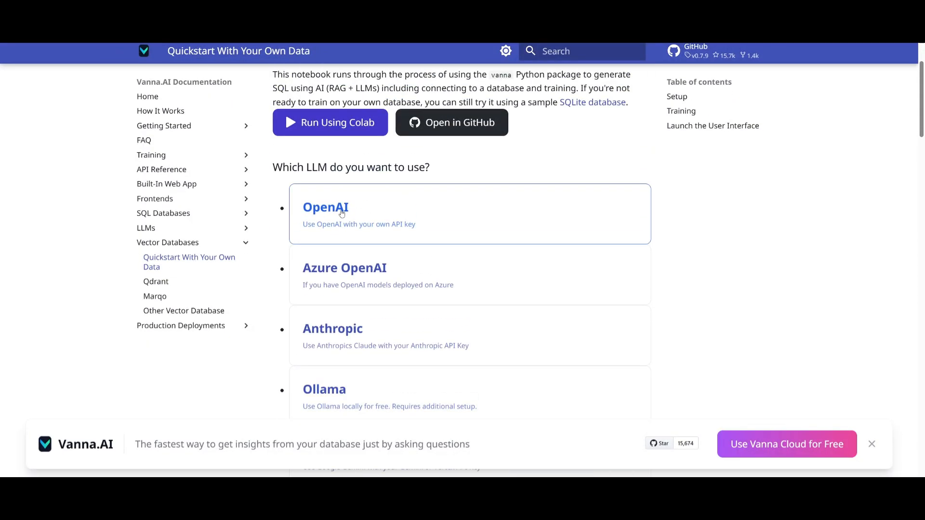
{"action": "scroll", "scroll_direction": "down", "scroll_amount": 3}
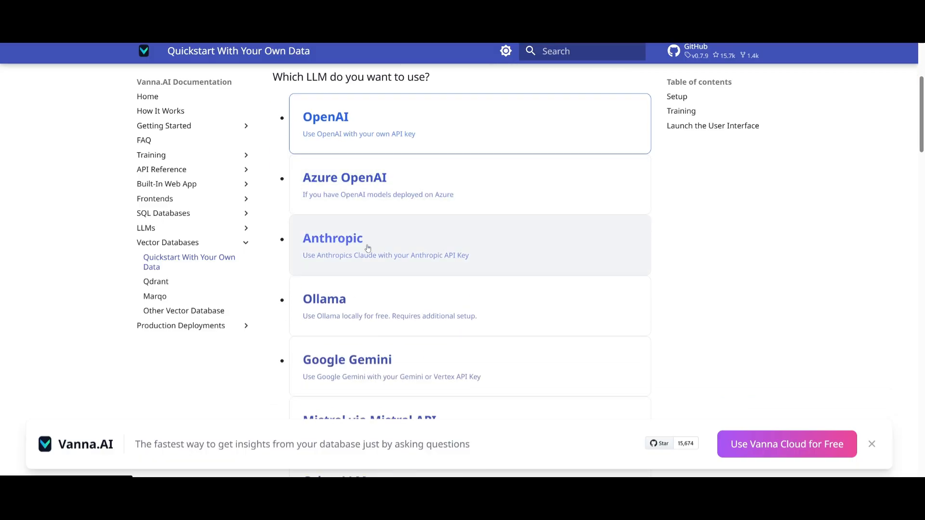
{"action": "mouse_move", "coordinate": [410, 376]}
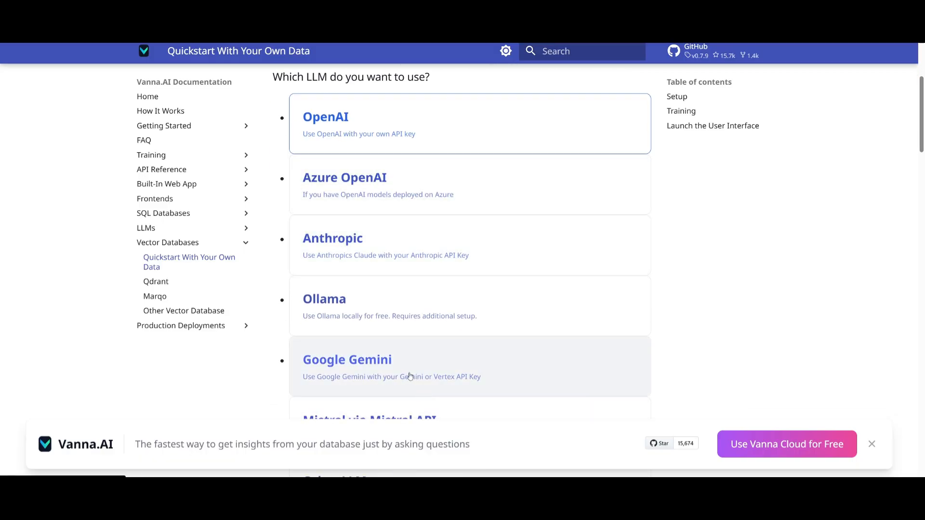
{"action": "scroll", "scroll_direction": "down", "scroll_amount": 3}
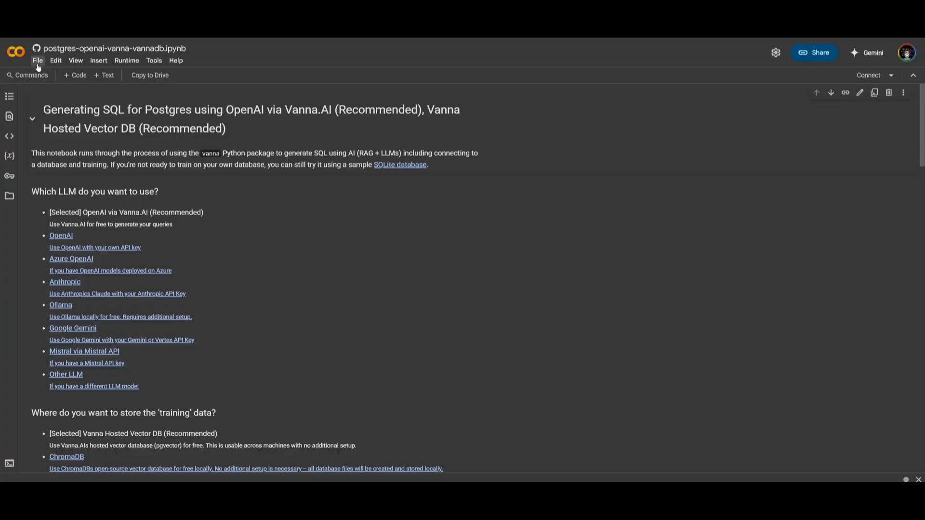
Step: Save a copy of the Postgres Vanna notebook to Drive from the File menu
{"action": "left_click", "coordinate": [36, 59]}
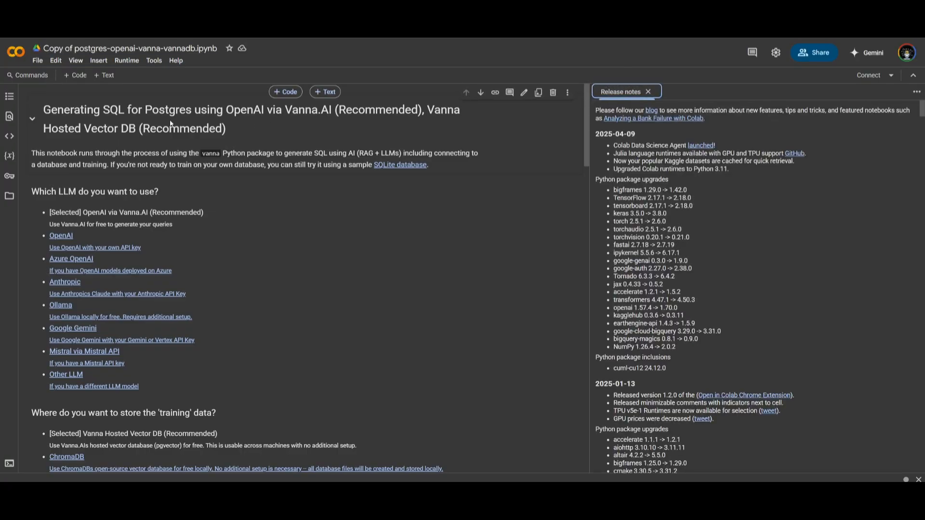
Step: Confirm the runtime type as Python 3 on CPU via Runtime > Change runtime type
{"action": "left_click", "coordinate": [127, 60]}
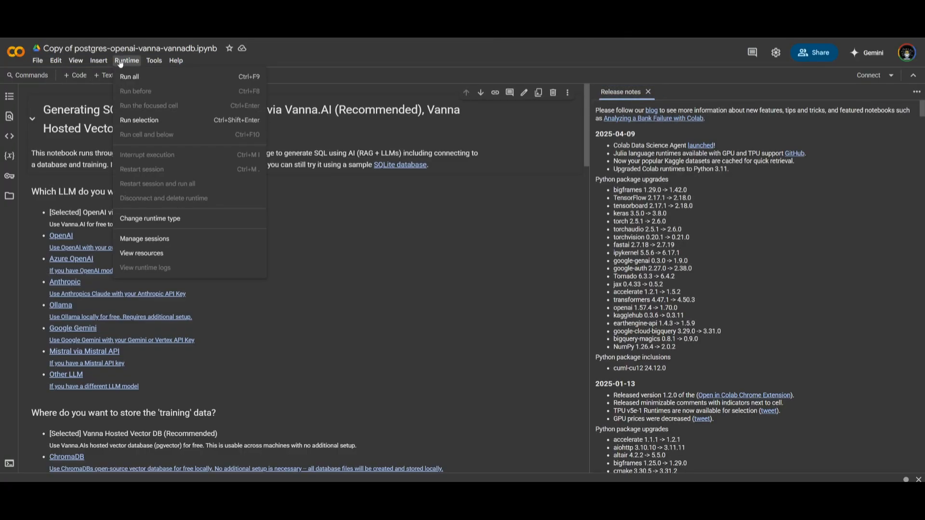
{"action": "mouse_move", "coordinate": [168, 173]}
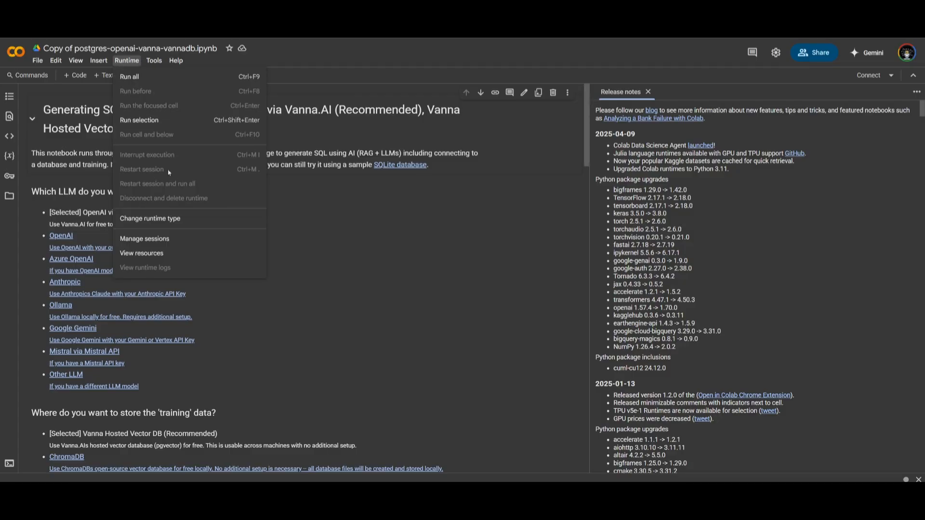
{"action": "left_click", "coordinate": [149, 218]}
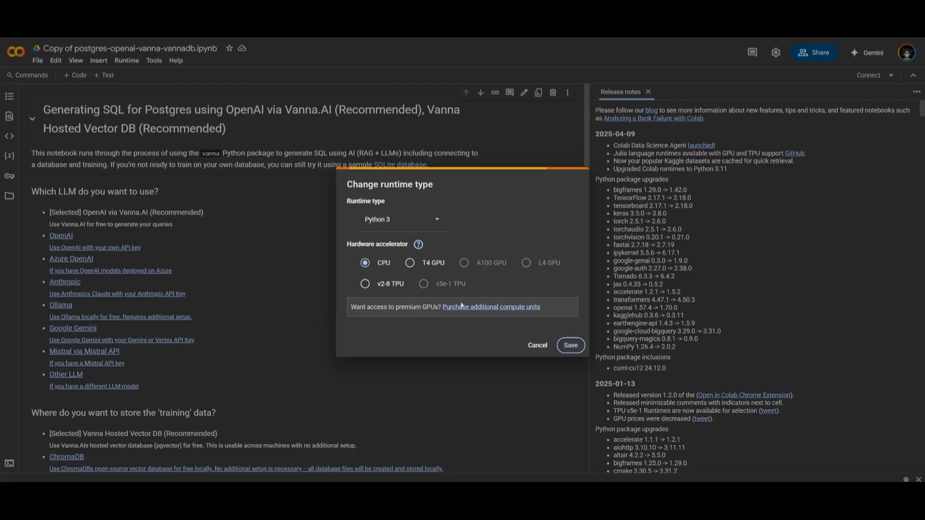
{"action": "left_click", "coordinate": [538, 345]}
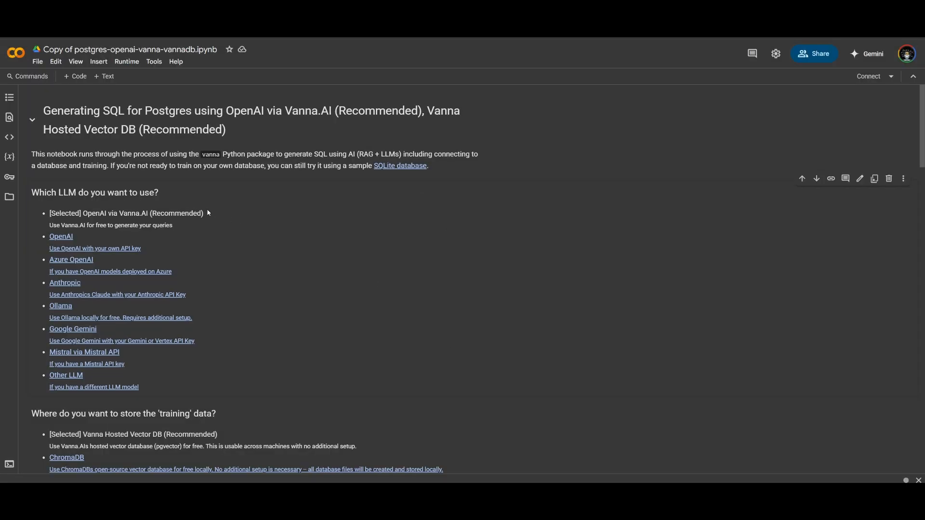
Step: Run the !pip install 'vanna[postgres]' cell and let it download the packages
{"action": "scroll", "scroll_direction": "down", "scroll_amount": 3}
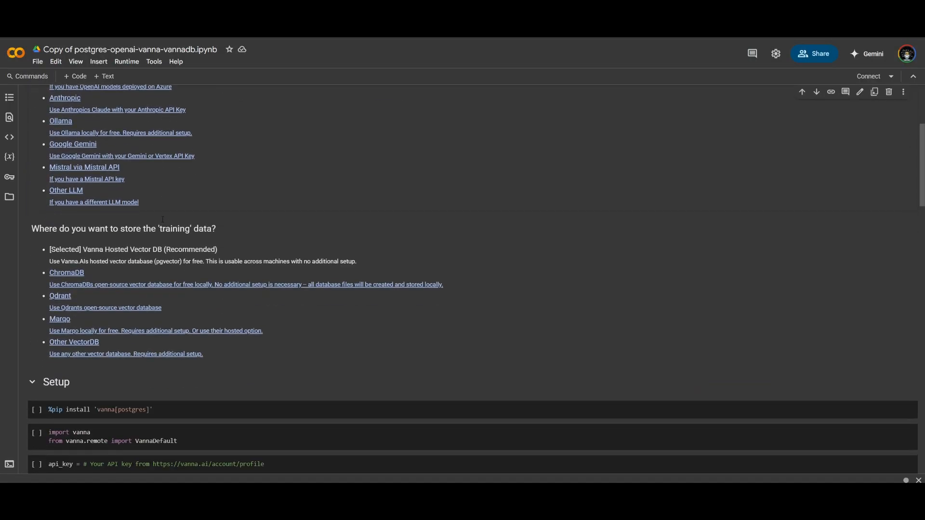
{"action": "scroll", "scroll_direction": "down", "scroll_amount": 3}
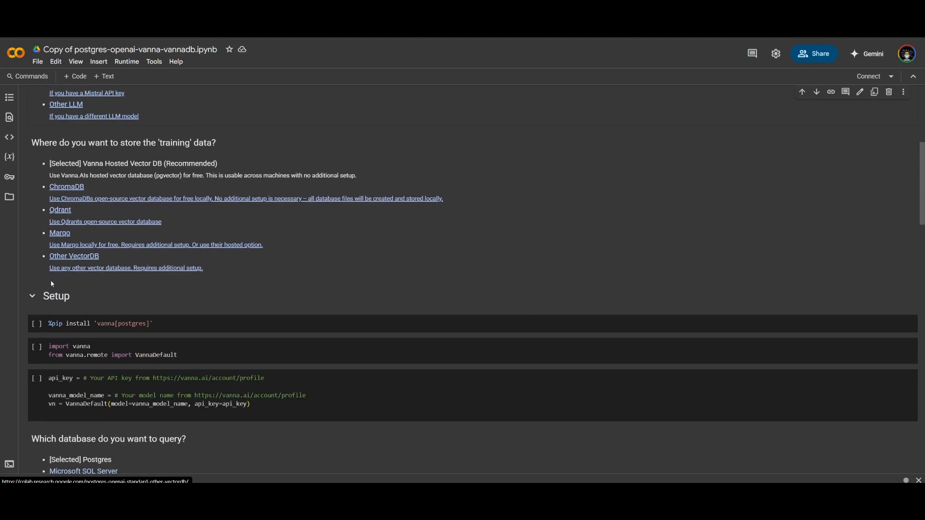
{"action": "left_click", "coordinate": [37, 324]}
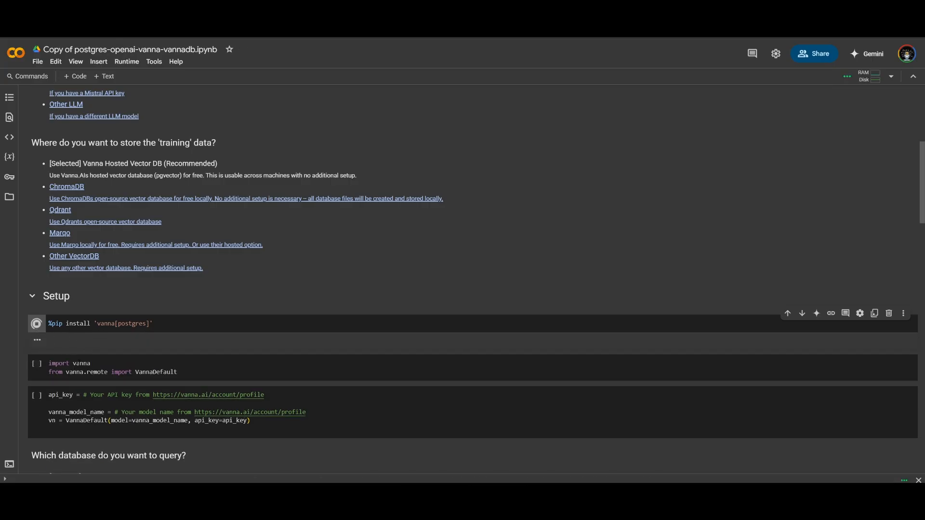
{"action": "left_click", "coordinate": [37, 324]}
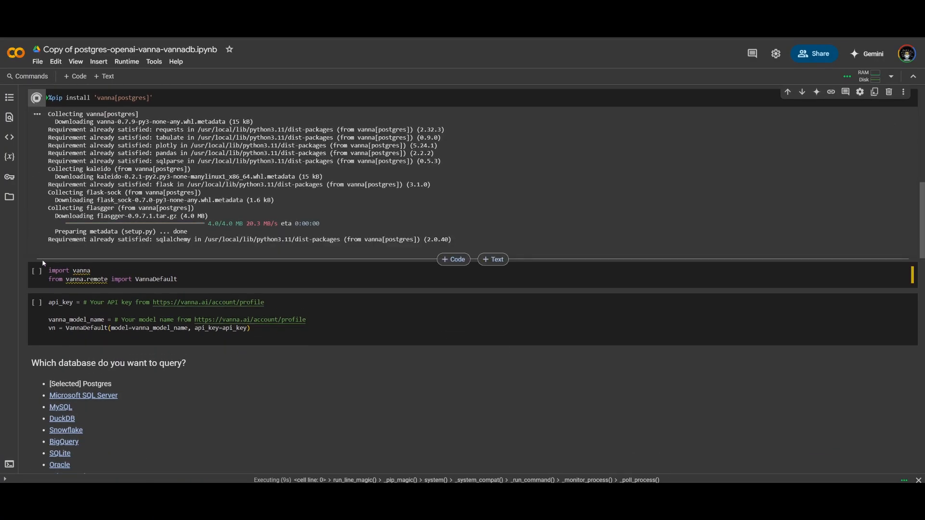
{"action": "scroll", "scroll_direction": "down", "scroll_amount": 3}
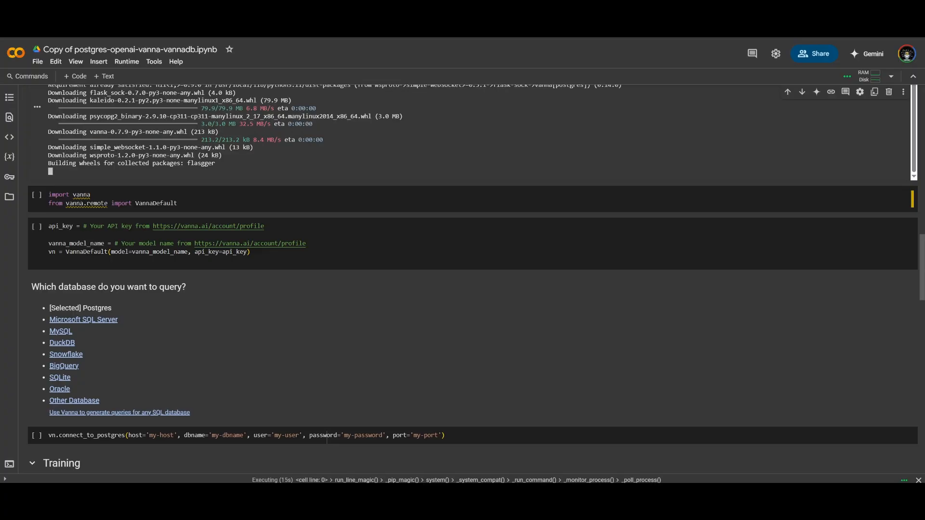
{"action": "scroll", "scroll_direction": "down", "scroll_amount": 3}
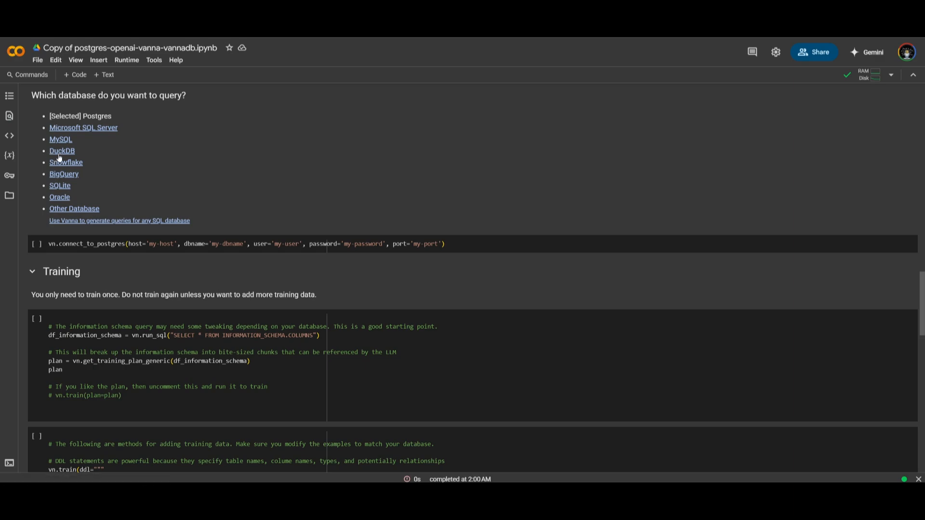
{"action": "mouse_move", "coordinate": [54, 224]}
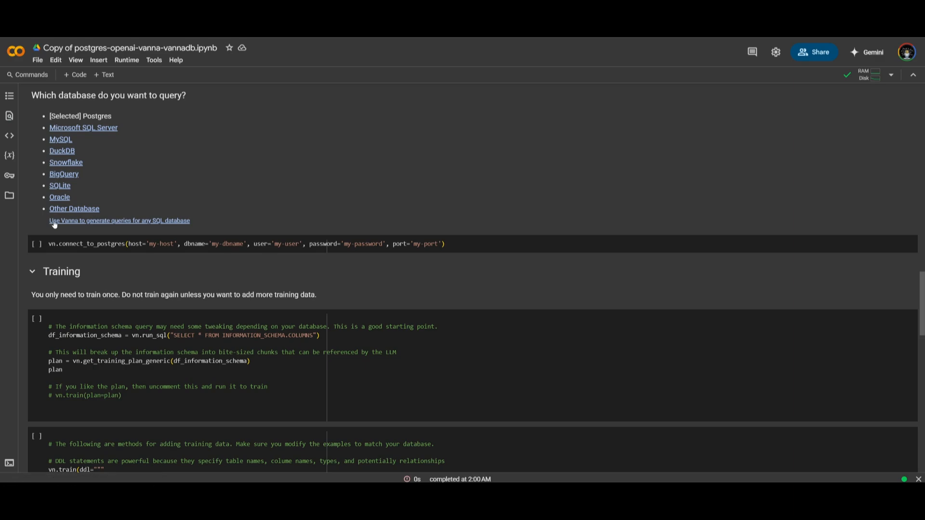
{"action": "mouse_move", "coordinate": [87, 216]}
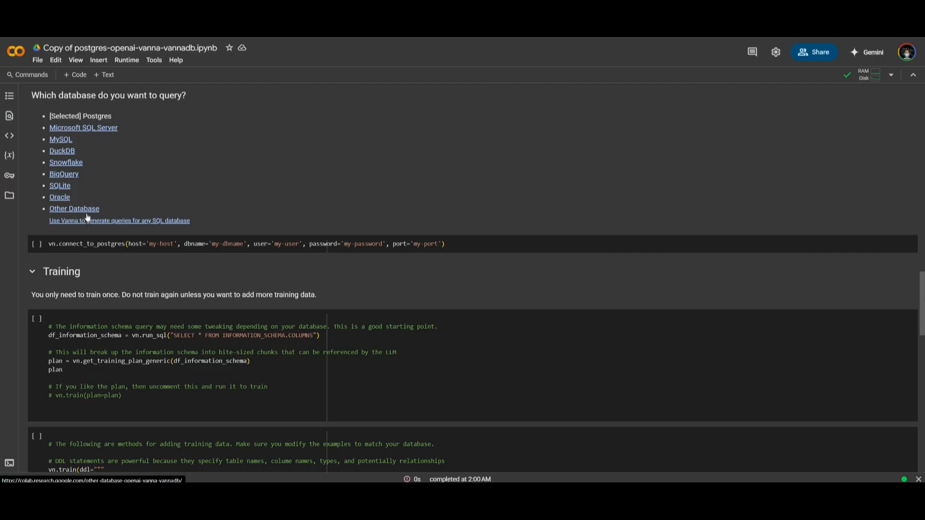
{"action": "mouse_move", "coordinate": [185, 233]}
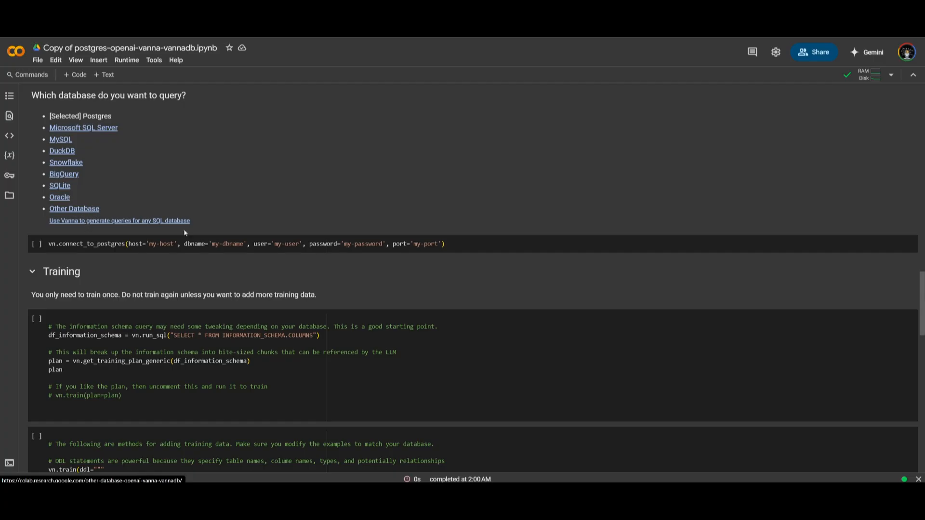
{"action": "mouse_move", "coordinate": [222, 283]}
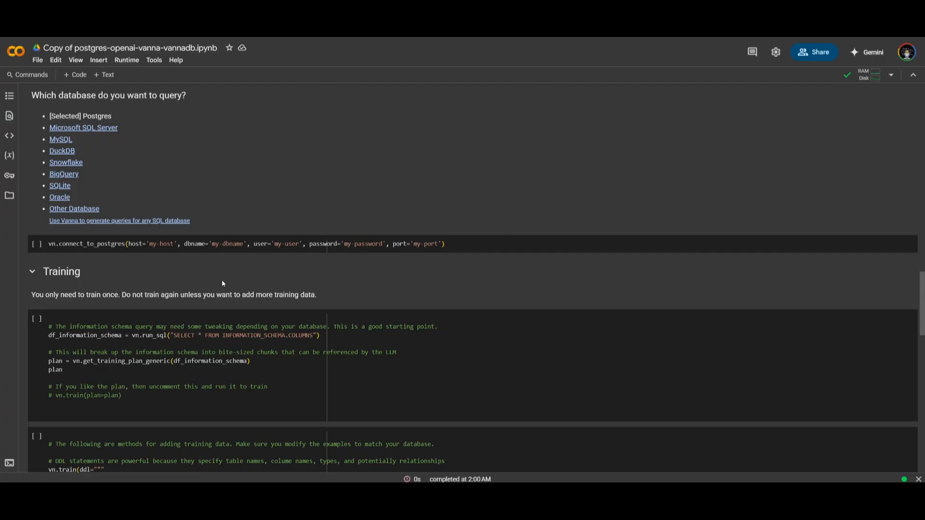
{"action": "mouse_move", "coordinate": [37, 244]}
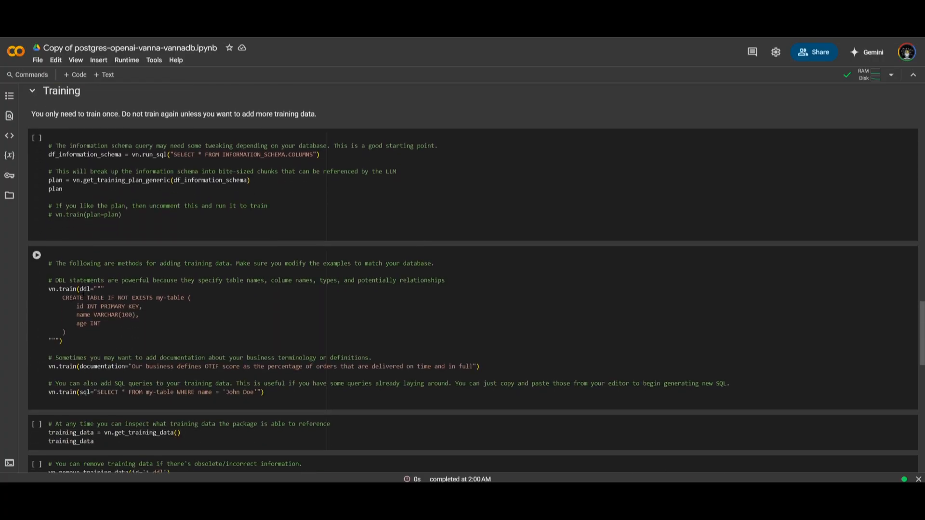
{"action": "mouse_move", "coordinate": [70, 289]}
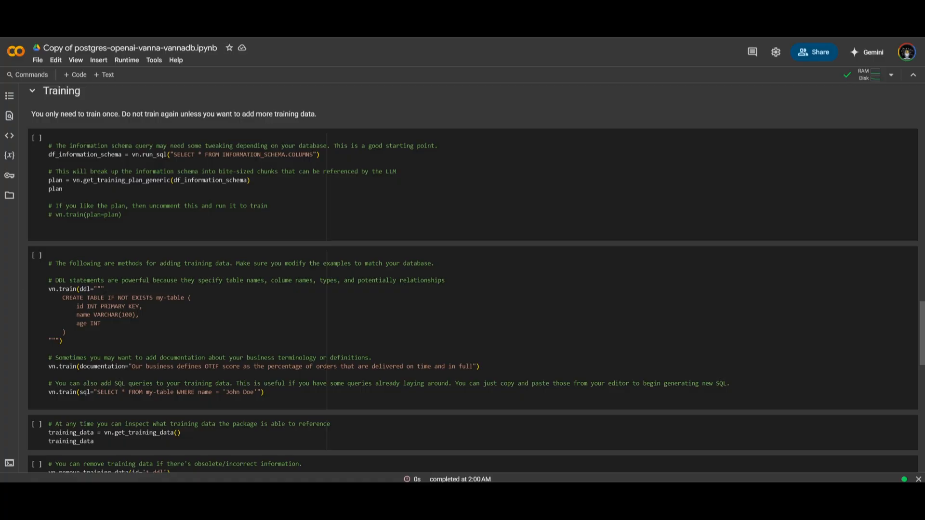
Step: Scroll to Launch the User Interface and run the VannaFlaskApp cell, hitting a NameError on vn
{"action": "scroll", "scroll_direction": "down", "scroll_amount": 3}
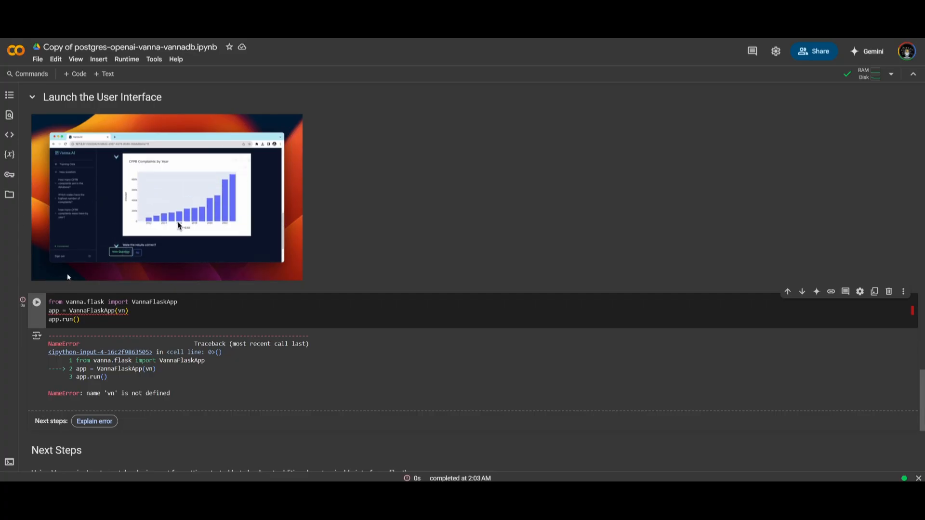
Step: Follow the Next Steps Streamlit link to the vanna-streamlit repo and show its HTTPS clone URL
{"action": "scroll", "scroll_direction": "down", "scroll_amount": 3}
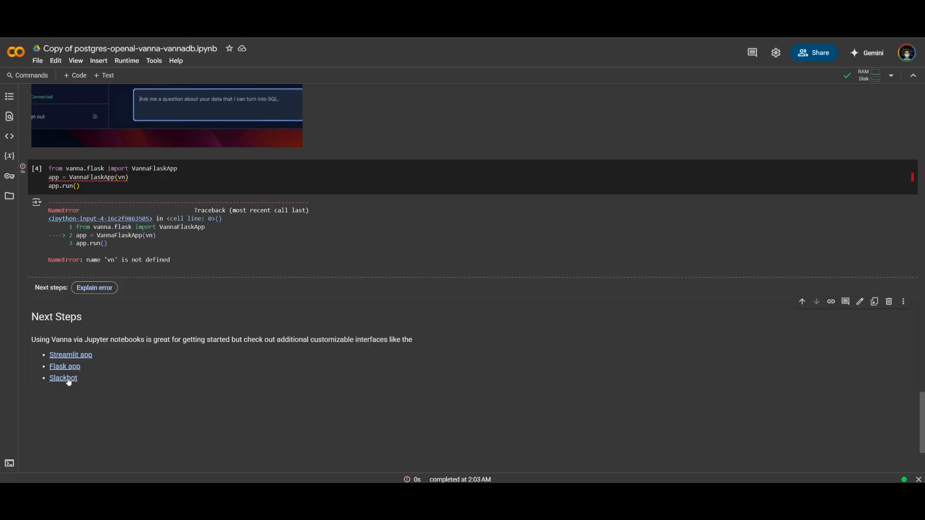
{"action": "left_click", "coordinate": [70, 354]}
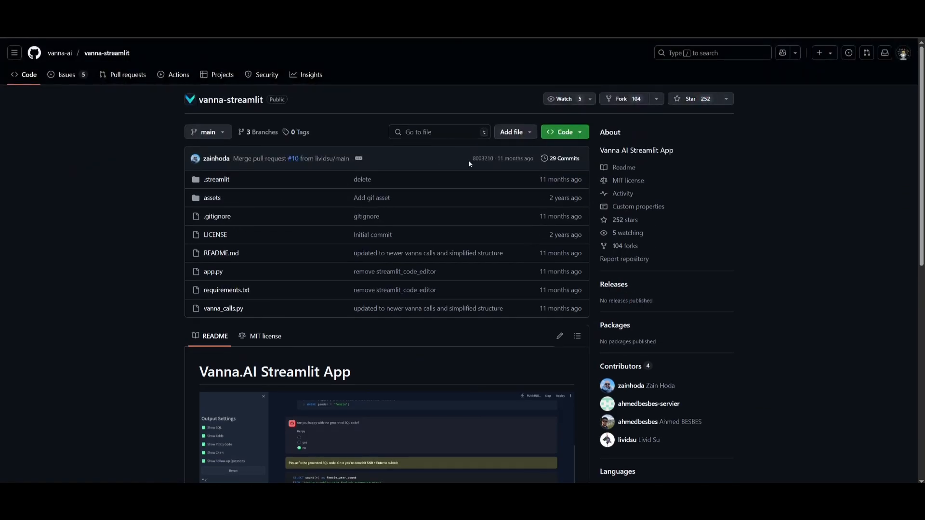
{"action": "left_click", "coordinate": [561, 131]}
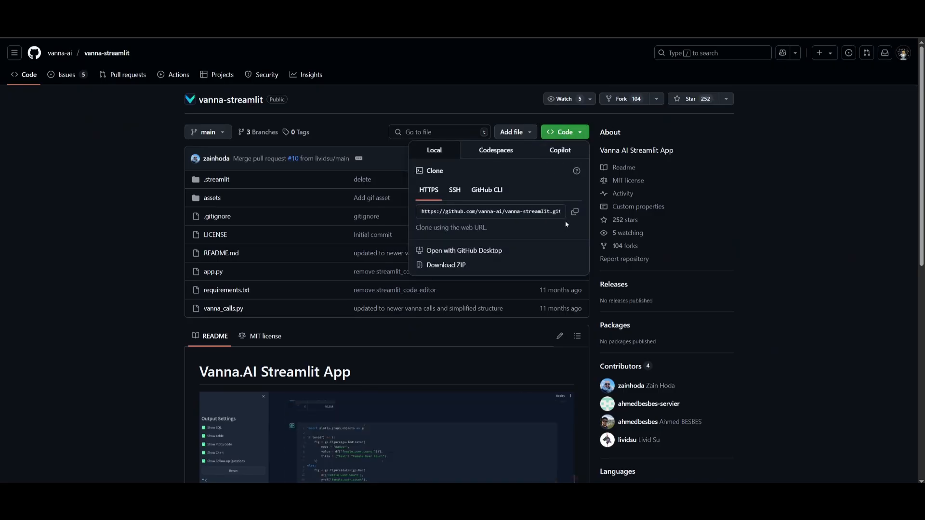
{"action": "scroll", "scroll_direction": "down", "scroll_amount": 3}
{"action": "type", "text": "c"}
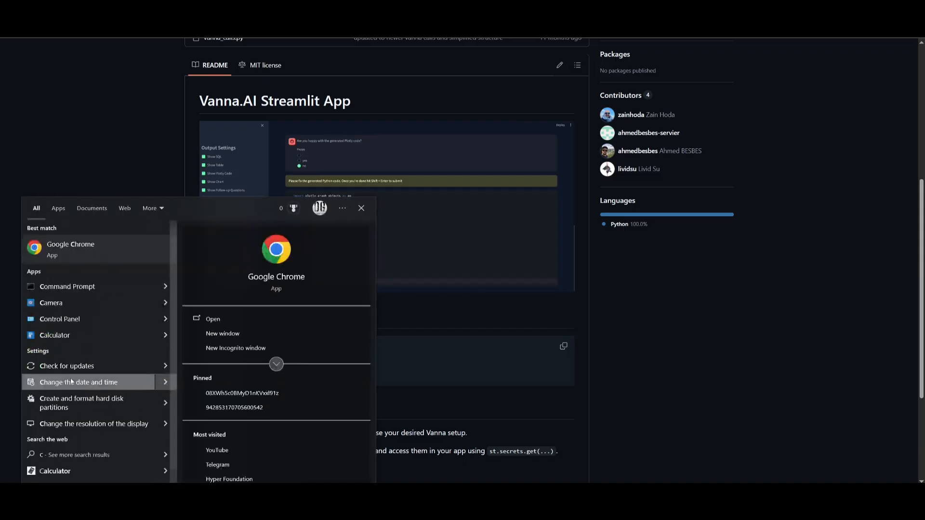
{"action": "left_click", "coordinate": [66, 286]}
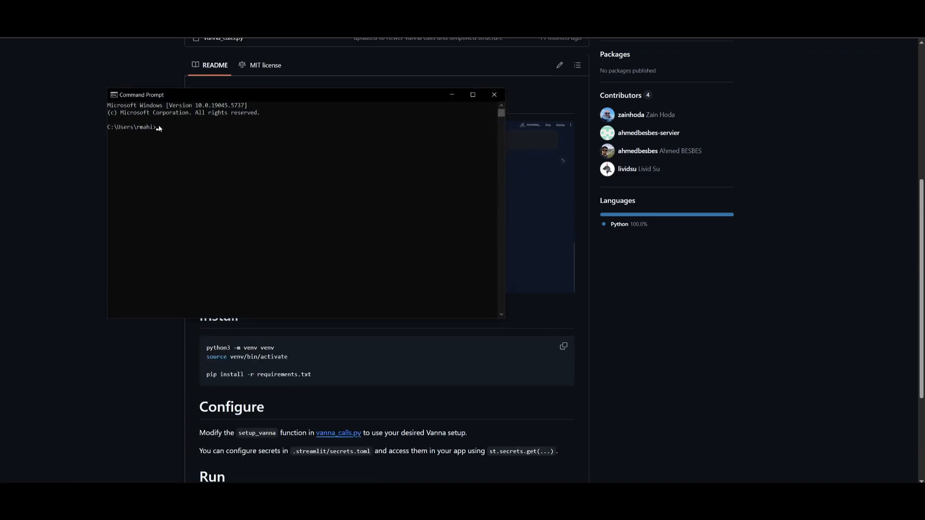
{"action": "type", "text": "git clone"}
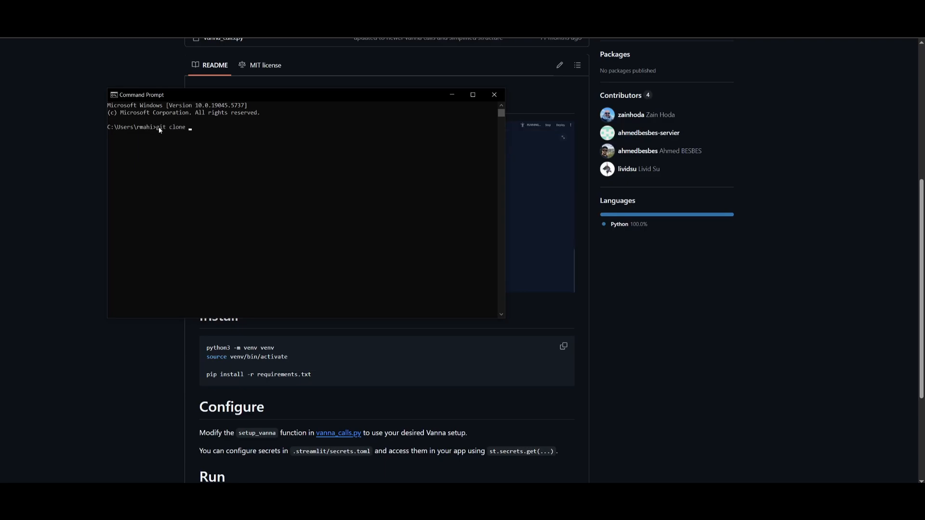
{"action": "type", "text": "https://github.com/vanna-ai/vanna-streamlit.git"}
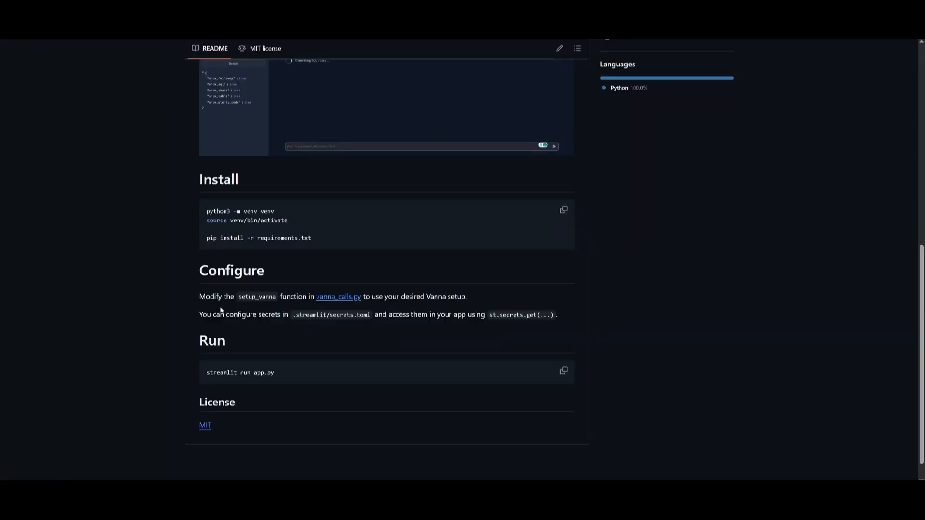
{"action": "mouse_move", "coordinate": [341, 305]}
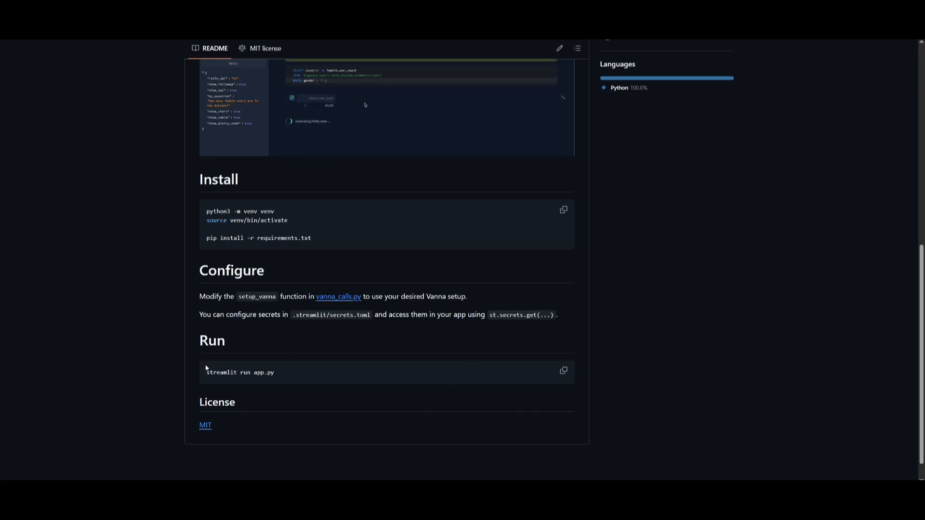
{"action": "mouse_move", "coordinate": [701, 94]}
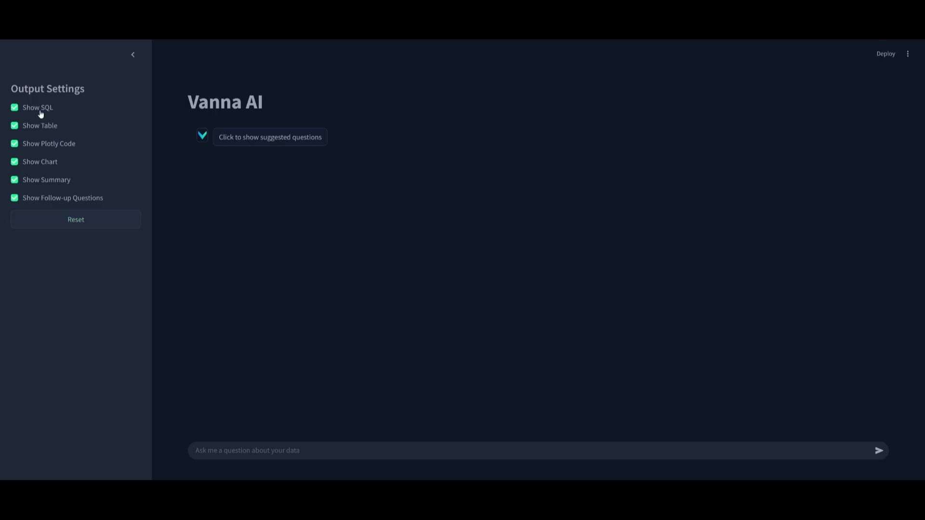
{"action": "mouse_move", "coordinate": [492, 337]}
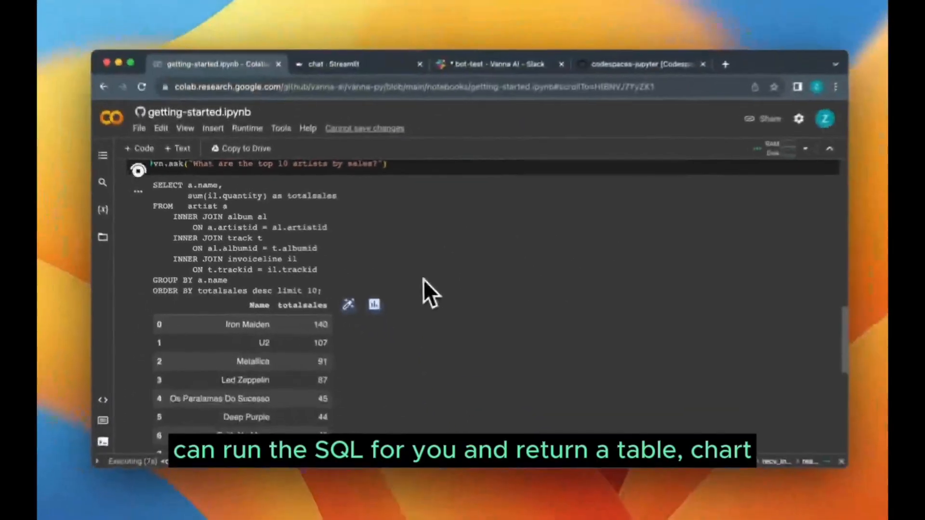
Step: Leave the Streamlit chat and switch to the Vanna GitHub README with its demo video
{"action": "left_click", "coordinate": [373, 305]}
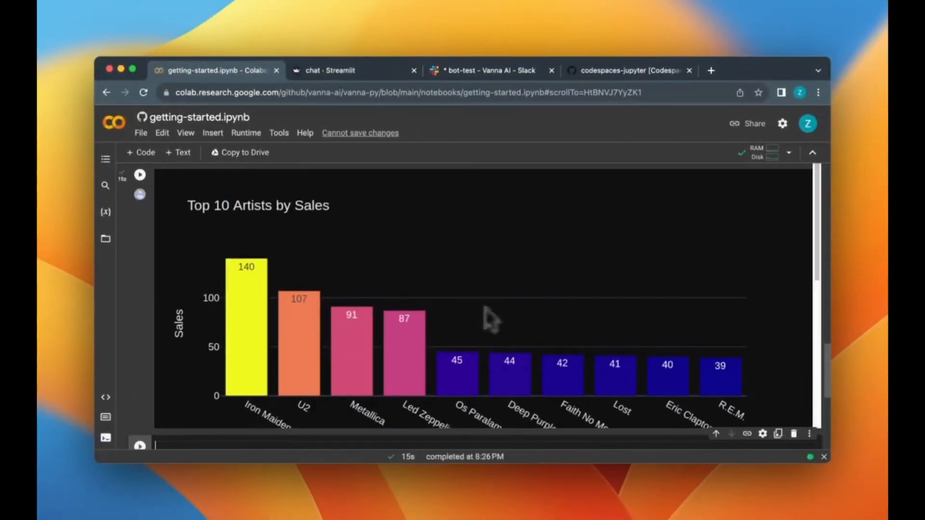
{"action": "left_click", "coordinate": [339, 69]}
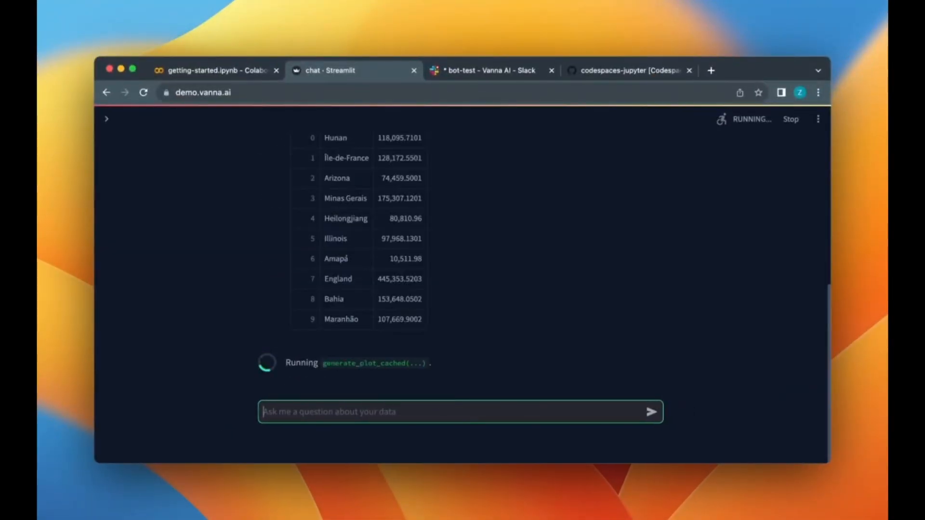
{"action": "left_click", "coordinate": [490, 70]}
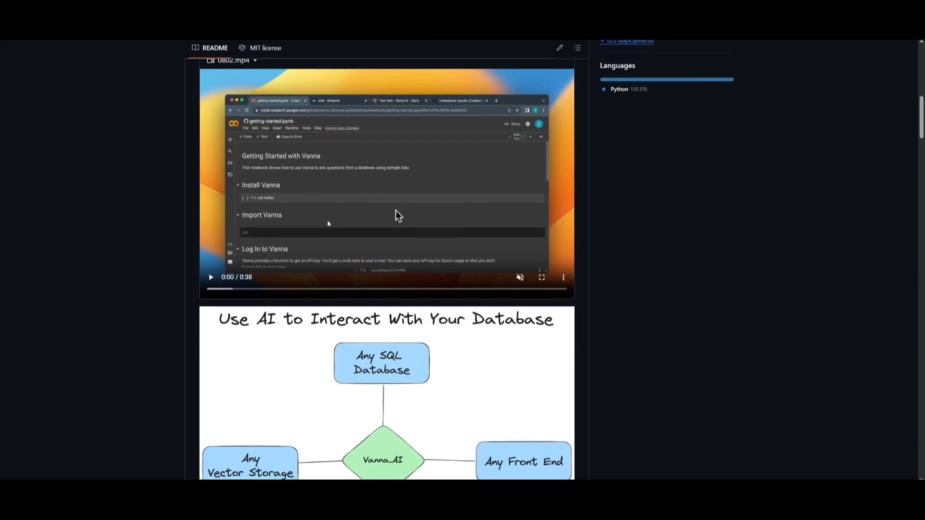
Step: Scroll the README through User Interfaces, Supported LLMs, VectorStores and Databases down to Getting started
{"action": "scroll", "scroll_direction": "down", "scroll_amount": 3}
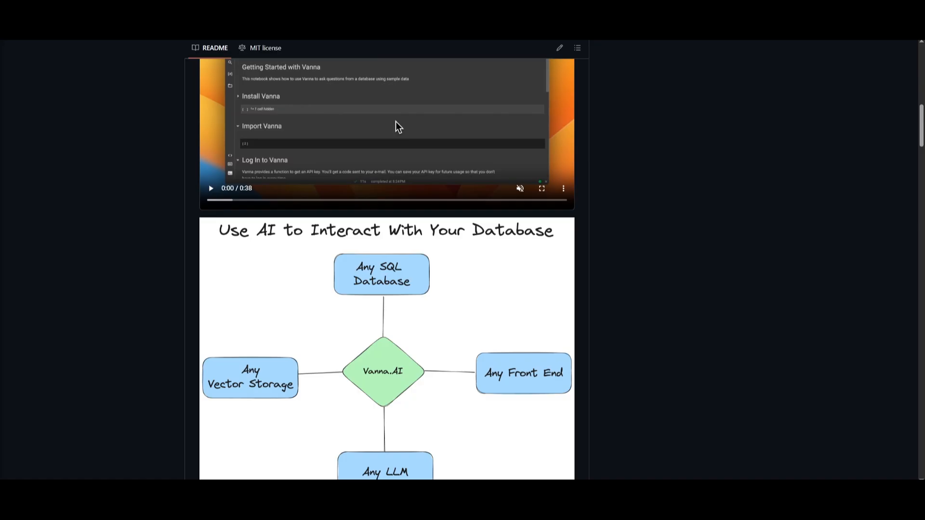
{"action": "scroll", "scroll_direction": "down", "scroll_amount": 3}
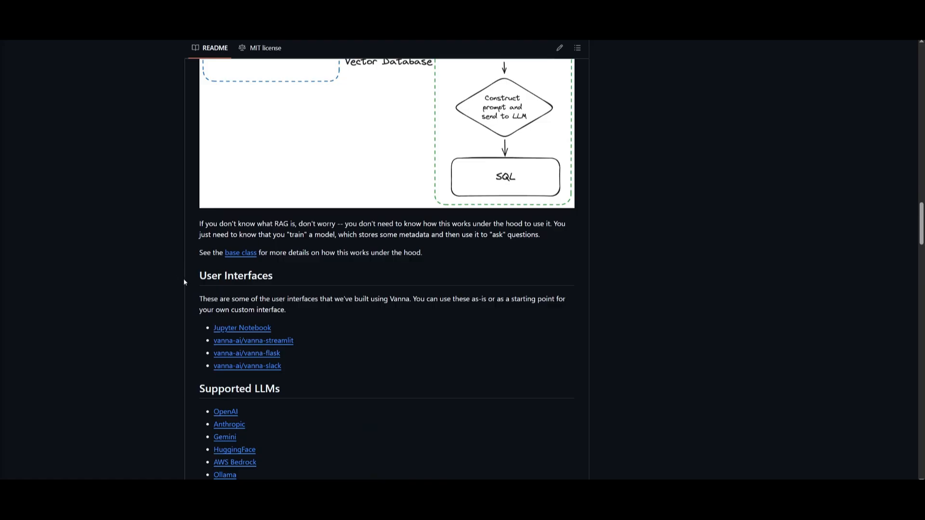
{"action": "scroll", "scroll_direction": "down", "scroll_amount": 3}
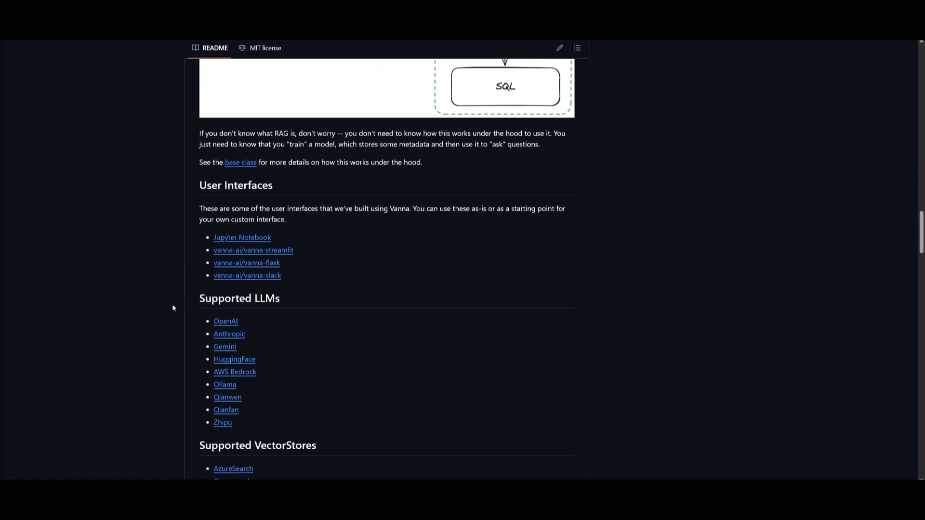
{"action": "scroll", "scroll_direction": "down", "scroll_amount": 3}
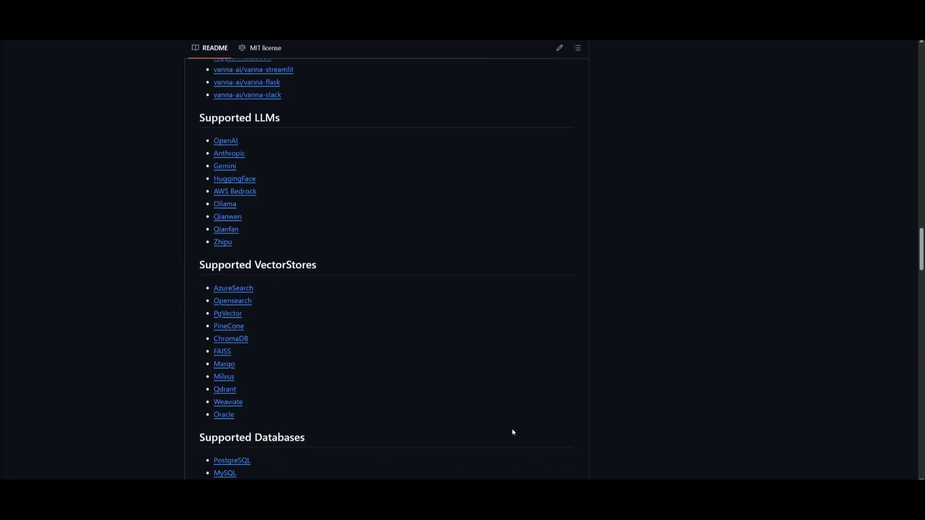
{"action": "scroll", "scroll_direction": "down", "scroll_amount": 3}
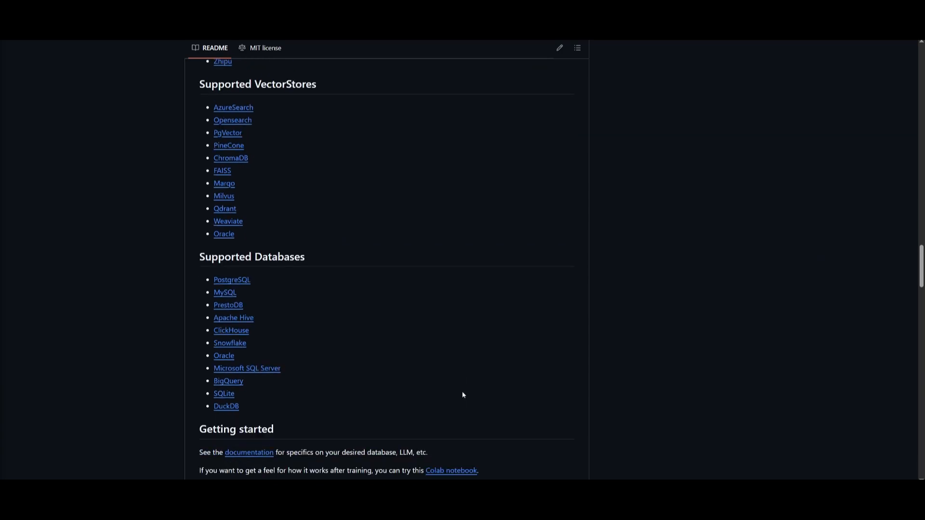
{"action": "scroll", "scroll_direction": "down", "scroll_amount": 3}
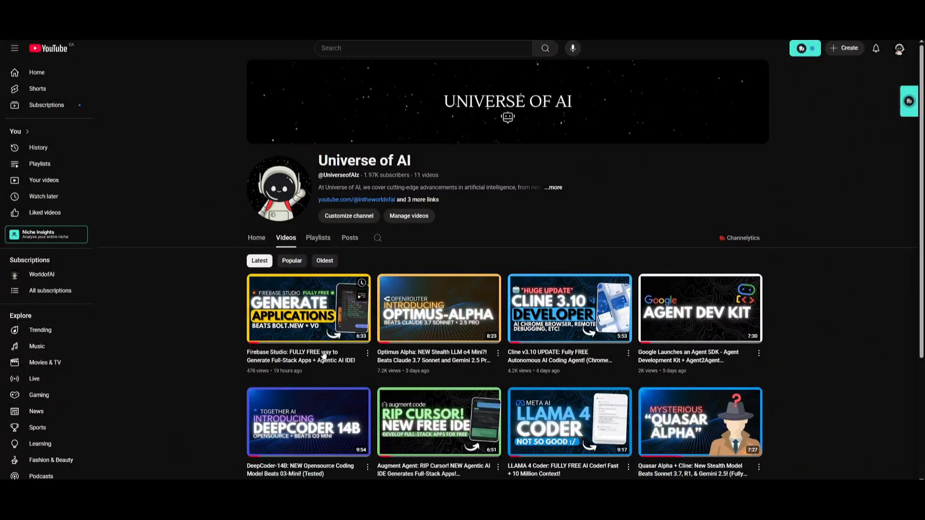
{"action": "scroll", "scroll_direction": "down", "scroll_amount": 3}
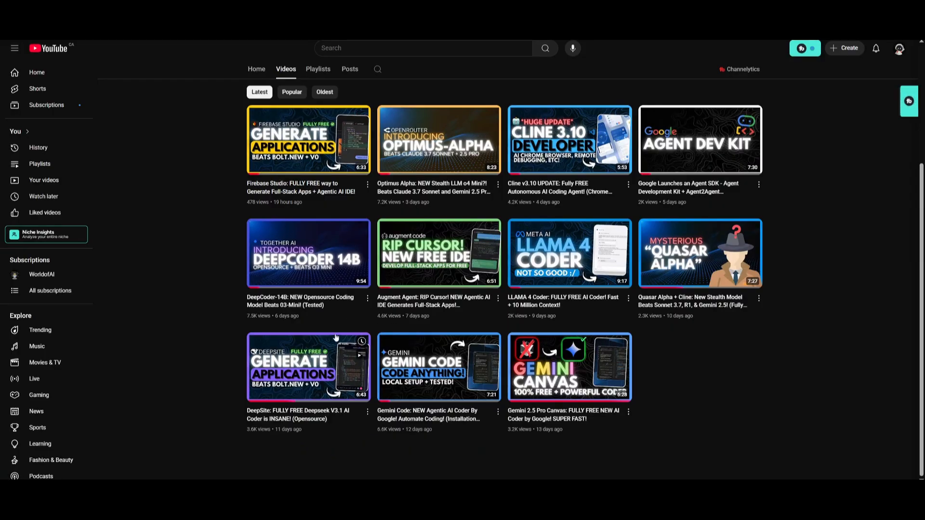